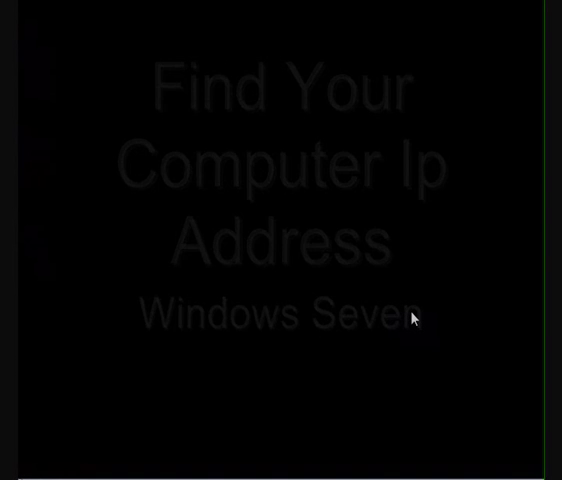
# Show the current network connection status from the system tray icon
pyautogui.click(428, 460)
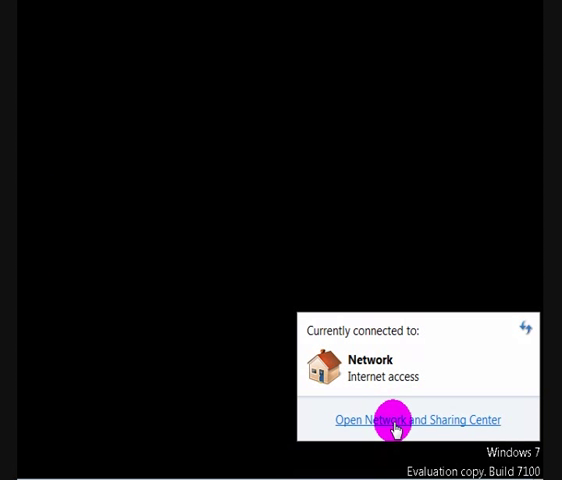
# Open the Network and Sharing Center and bring up the Local Area Connection status
pyautogui.click(420, 420)
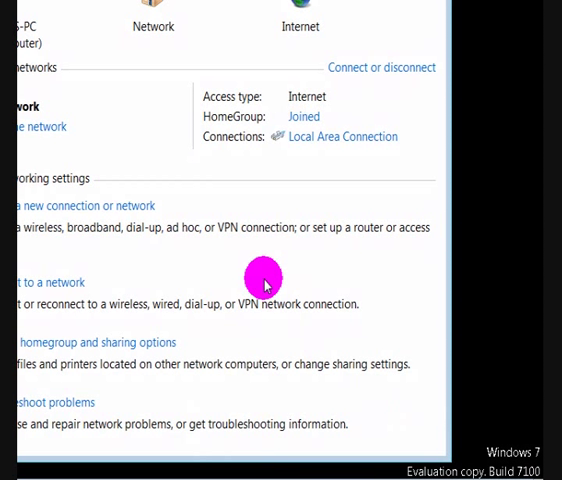
pyautogui.moveTo(256, 232)
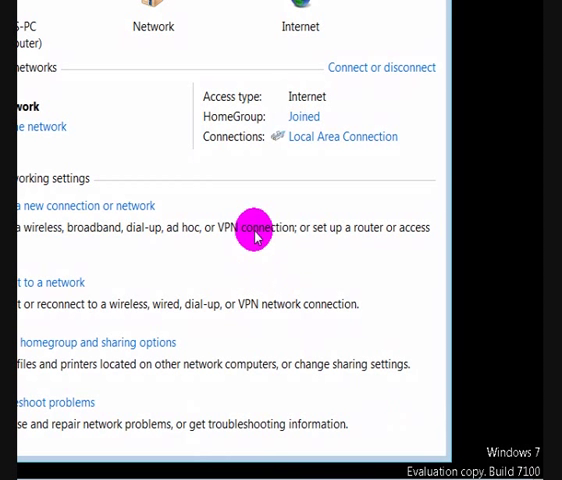
pyautogui.moveTo(166, 186)
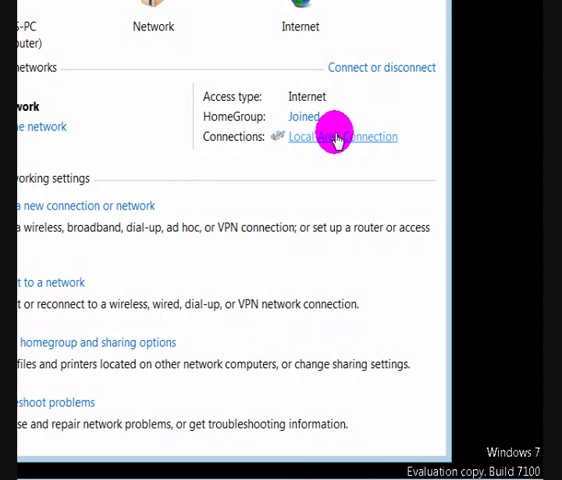
pyautogui.click(342, 136)
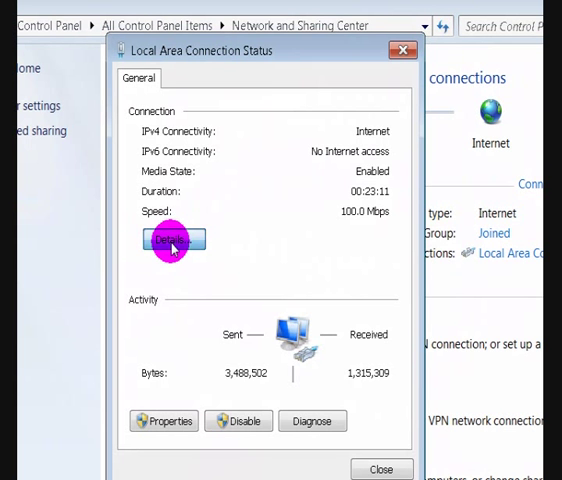
# View the connection details (IPv4 192.168.0.7, mask 255.255.255.0, gateway 192.168.0.1) and dismiss them
pyautogui.click(172, 240)
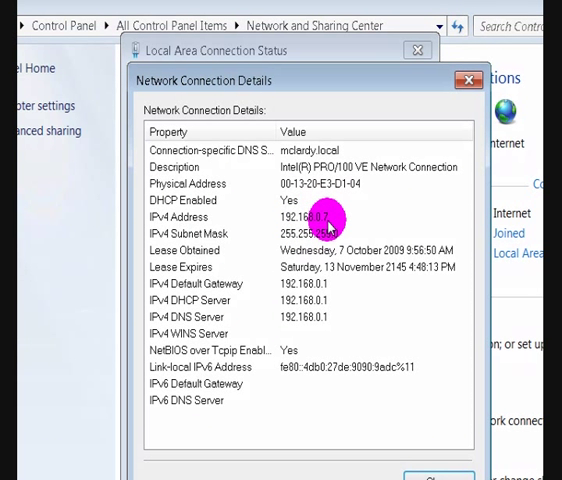
pyautogui.moveTo(304, 240)
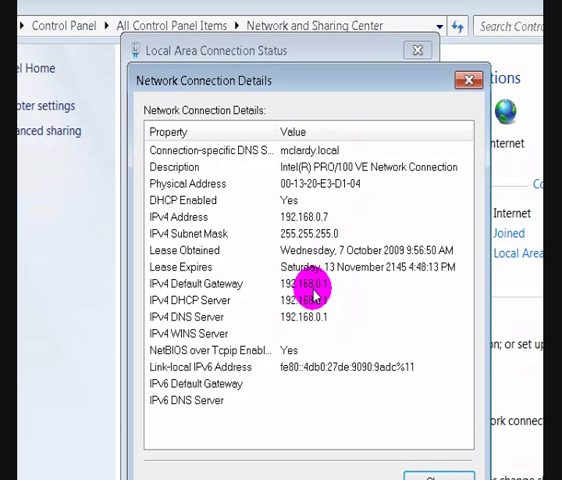
pyautogui.moveTo(356, 316)
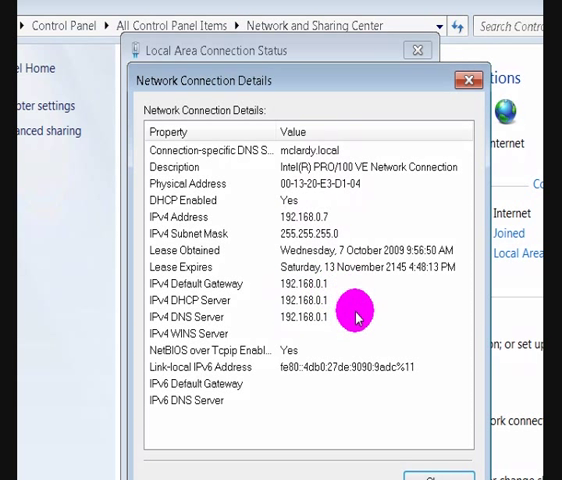
pyautogui.moveTo(342, 250)
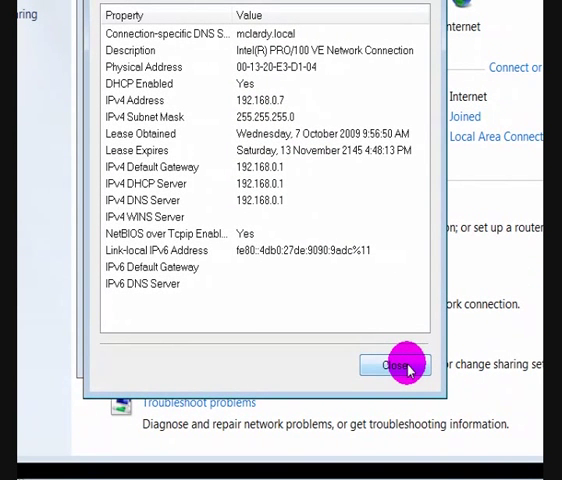
pyautogui.click(396, 364)
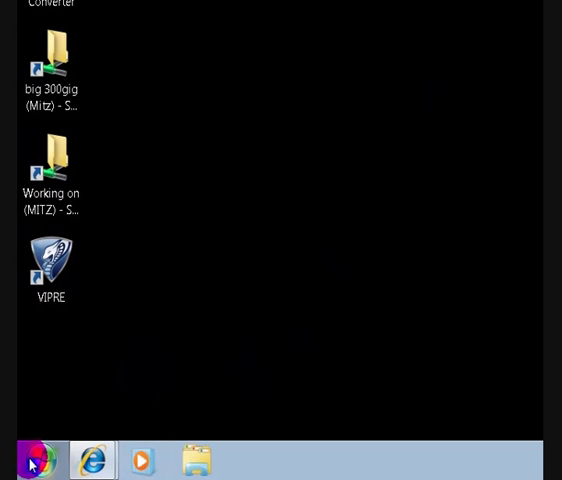
# Bring up the Start menu to reach the Run command
pyautogui.click(32, 460)
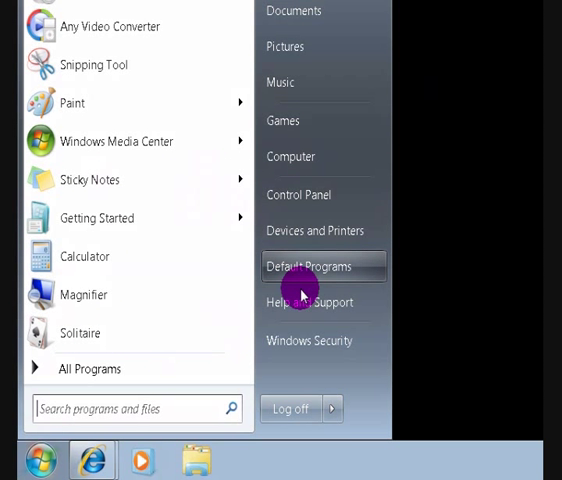
pyautogui.moveTo(248, 270)
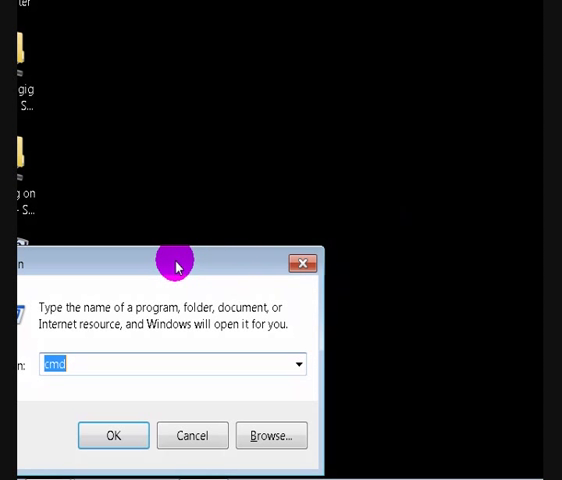
# Move the Run dialog into view and launch cmd to open a Command Prompt
pyautogui.moveTo(176, 264); pyautogui.dragTo(344, 176)
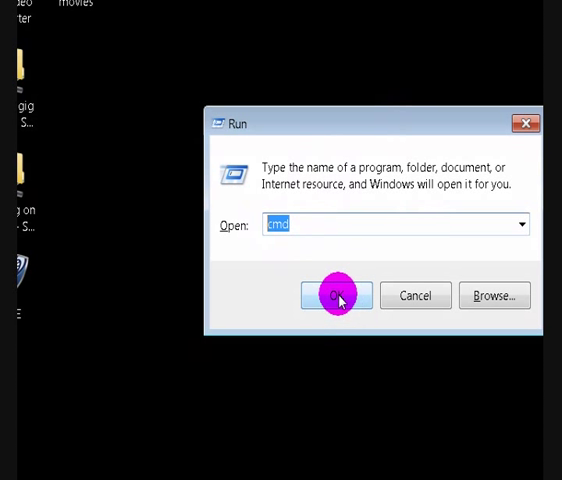
pyautogui.click(336, 296)
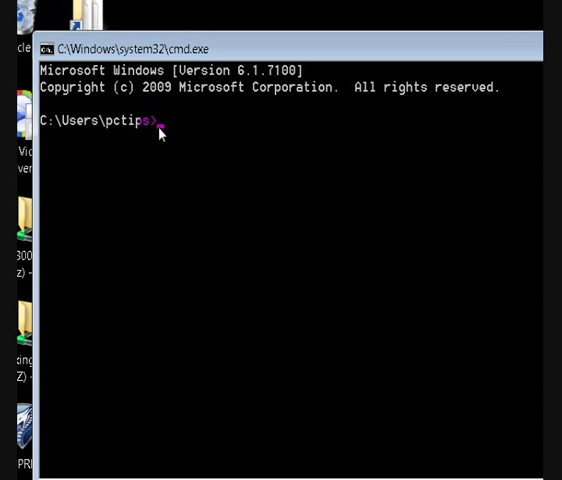
# Run ipconfig and scroll to the Local Area Connection showing 192.168.0.7, mask 255.255.255.0, gateway 192.168.0.1
pyautogui.write('ip')
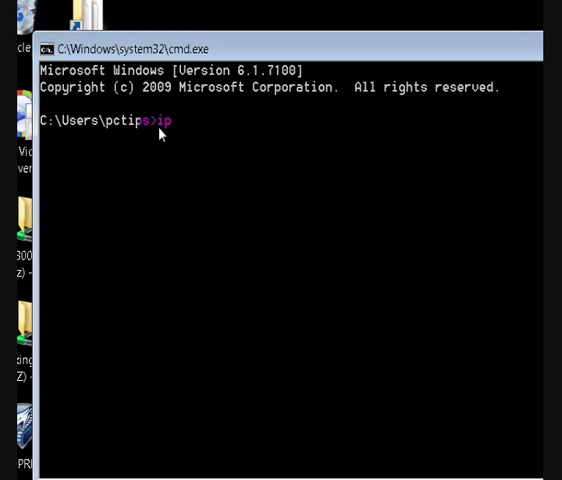
pyautogui.write('conf')
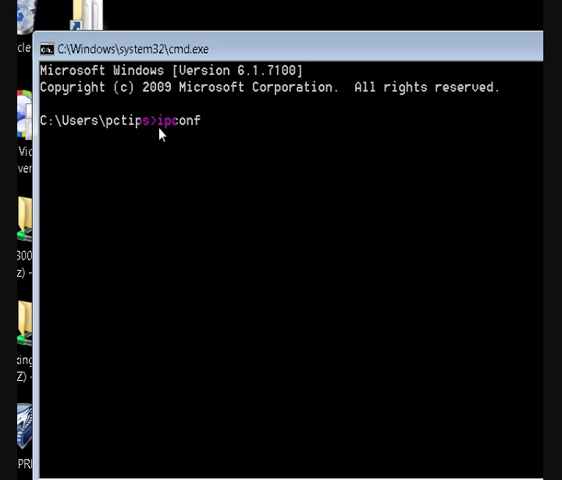
pyautogui.write('ig')
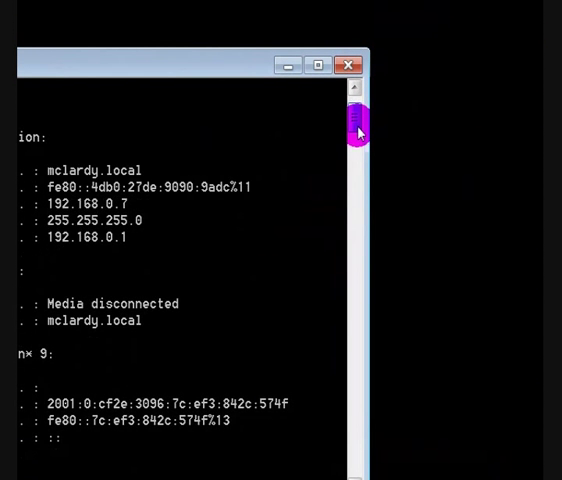
pyautogui.scroll(3)
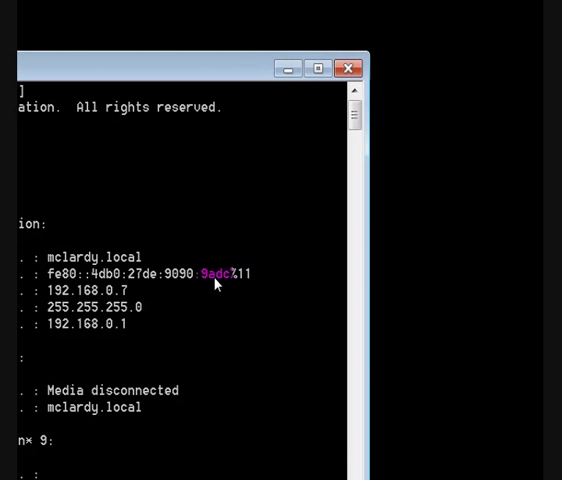